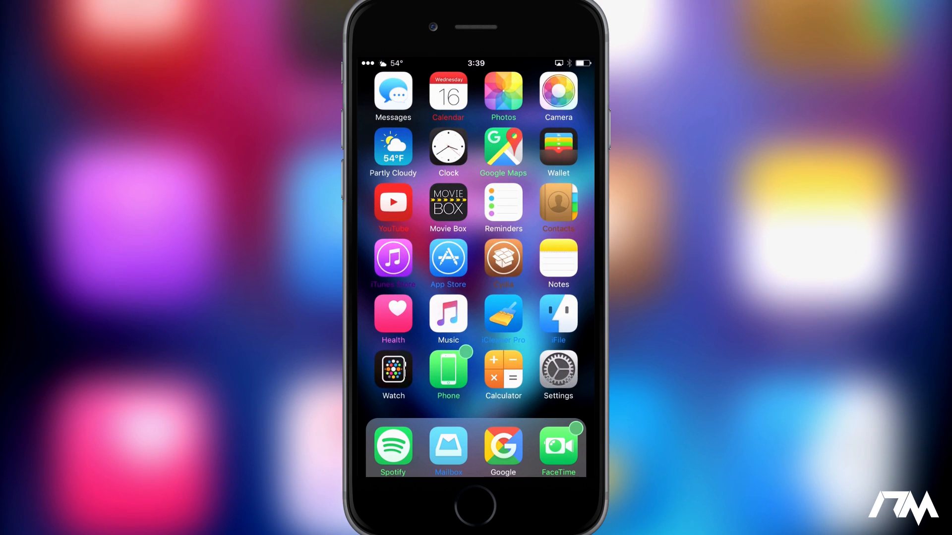
# Step: Swipe from the home screen to reach the MagicLabels HOME preferences page
pyautogui.hscroll(-3)
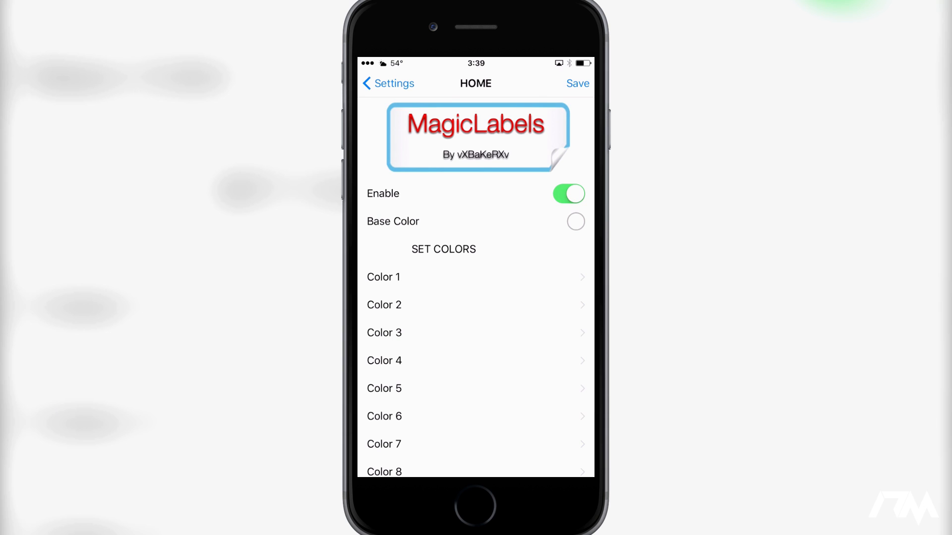
# Step: Toggle MagicLabels Enable off and back on
pyautogui.click(568, 194)
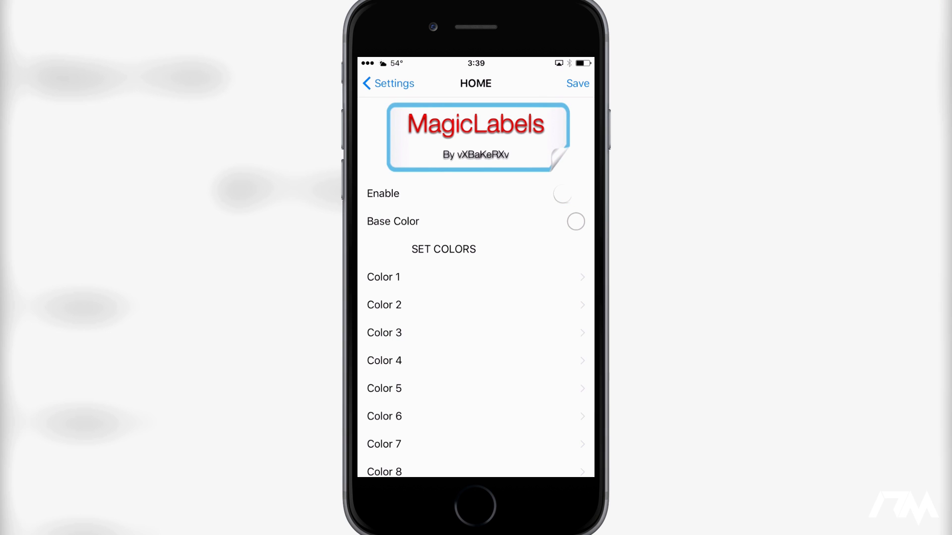
pyautogui.click(568, 193)
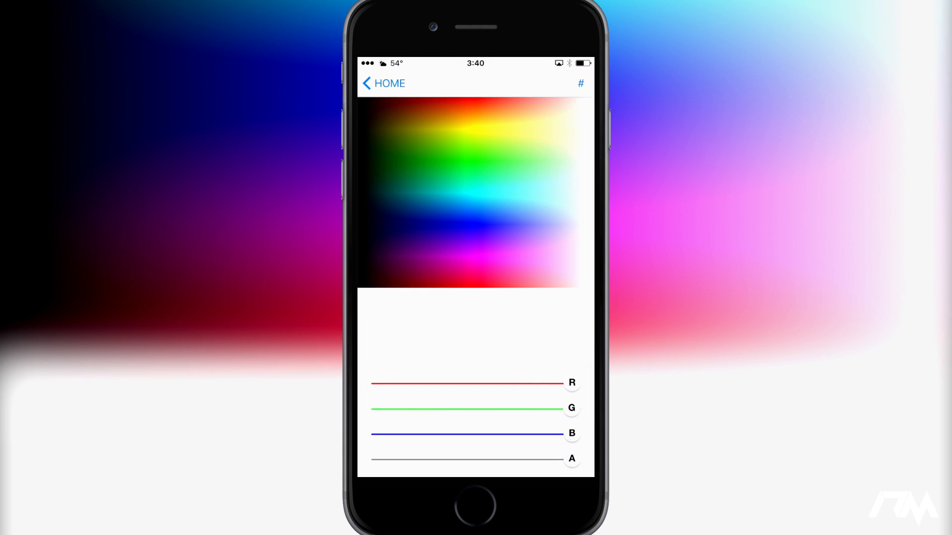
# Step: Go back from the colour picker to the MagicLabels HOME page
pyautogui.click(383, 83)
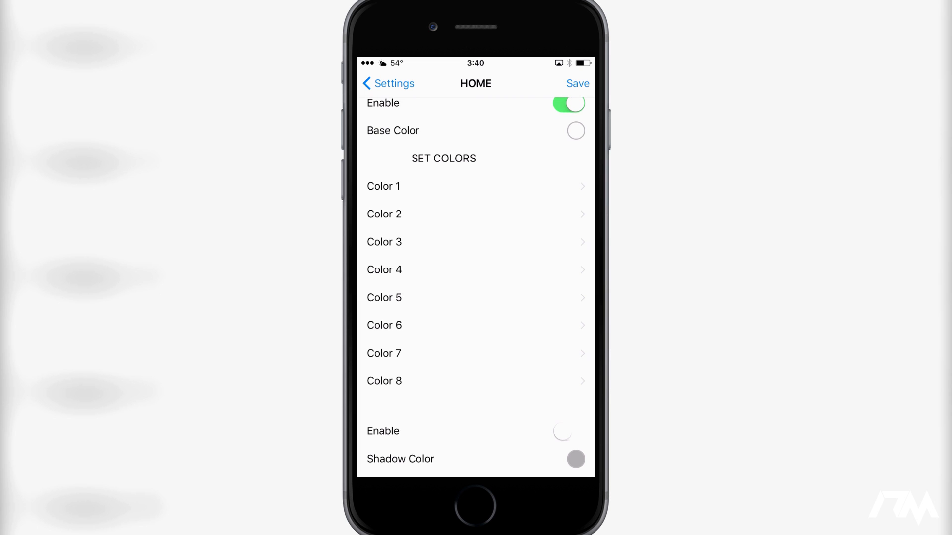
# Step: Review Color 2's blue apps (Weather, App Store, iCleaner Pro, iFile, Mailbox), then open Color 3
pyautogui.click(384, 214)
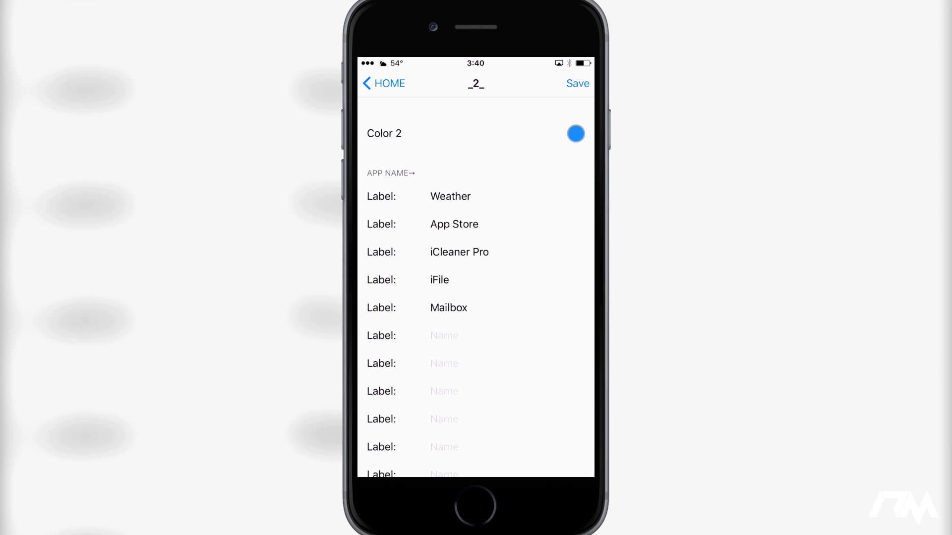
pyautogui.write('hff')
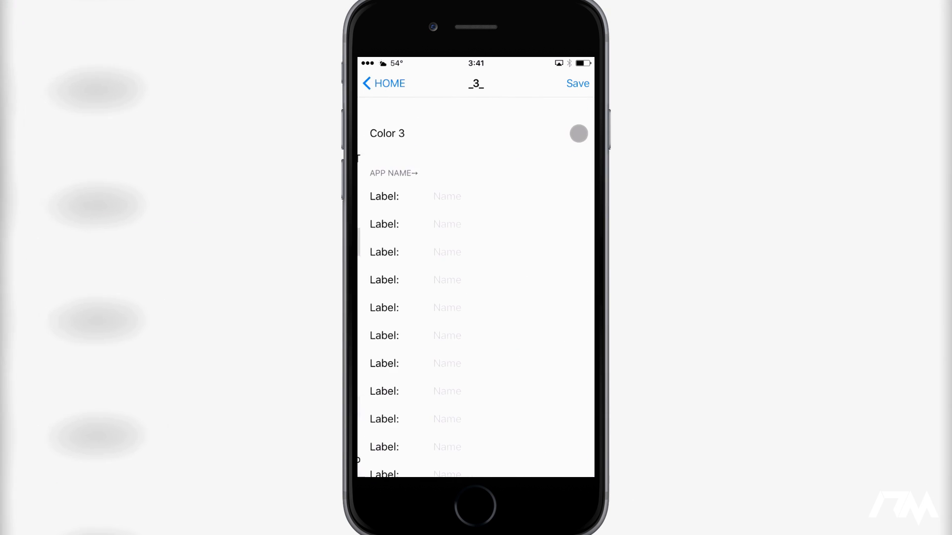
# Step: Review Color 4's green apps (Google Maps, Phone, Spotify, FaceTime, Photos), then return HOME
pyautogui.click(383, 84)
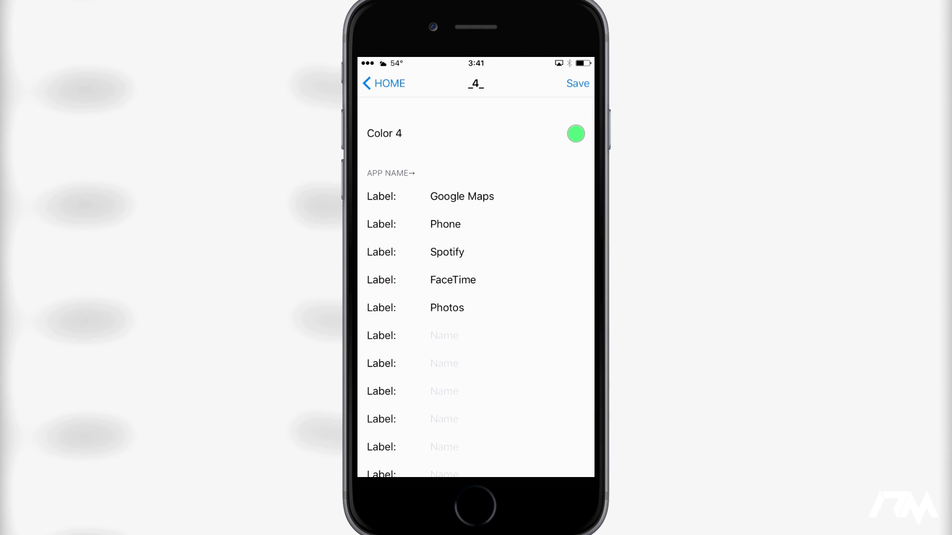
pyautogui.scroll(-3)
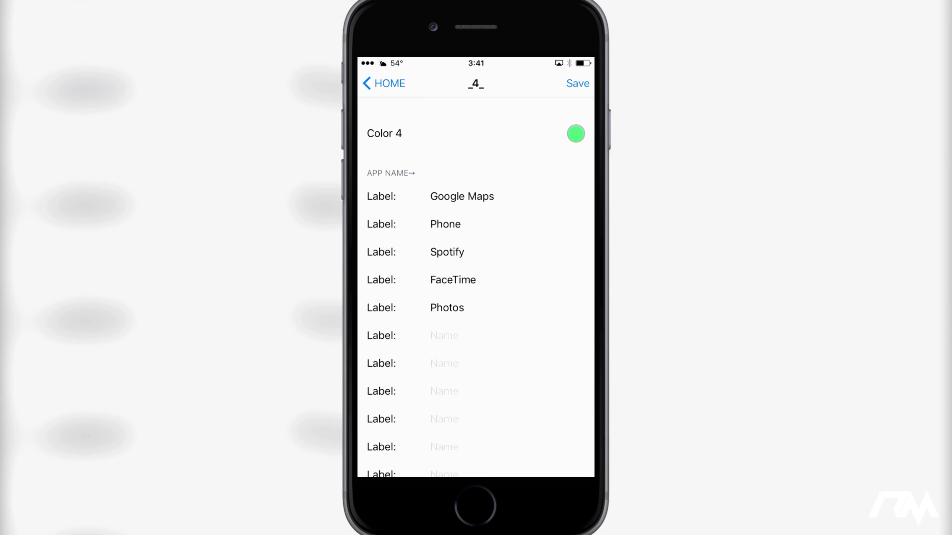
pyautogui.click(383, 83)
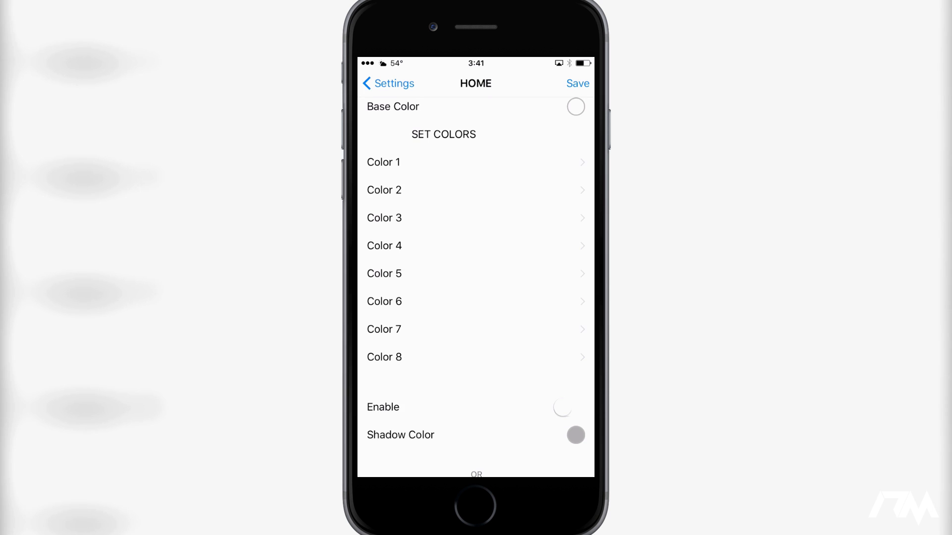
# Step: Close the grey Shadow Color picker and save the MagicLabels settings to respring
pyautogui.scroll(-3)
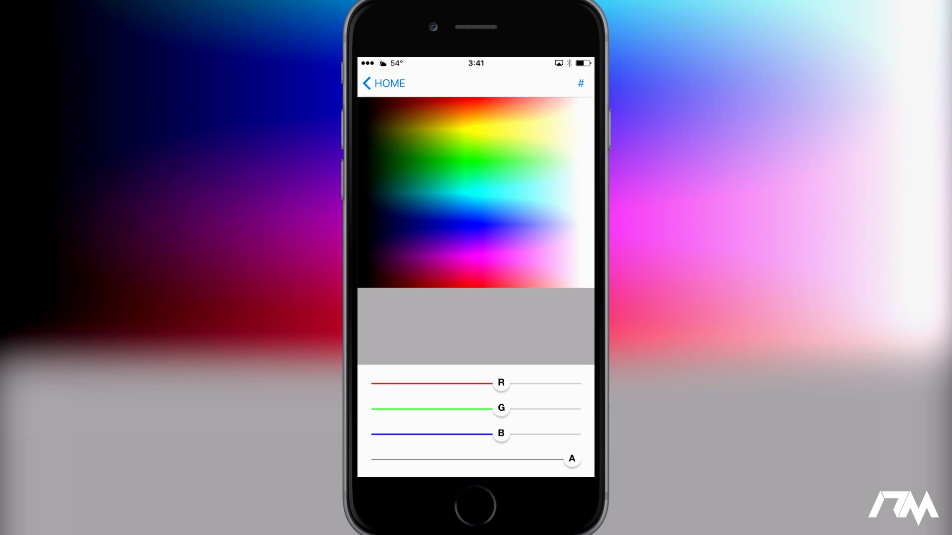
pyautogui.click(384, 83)
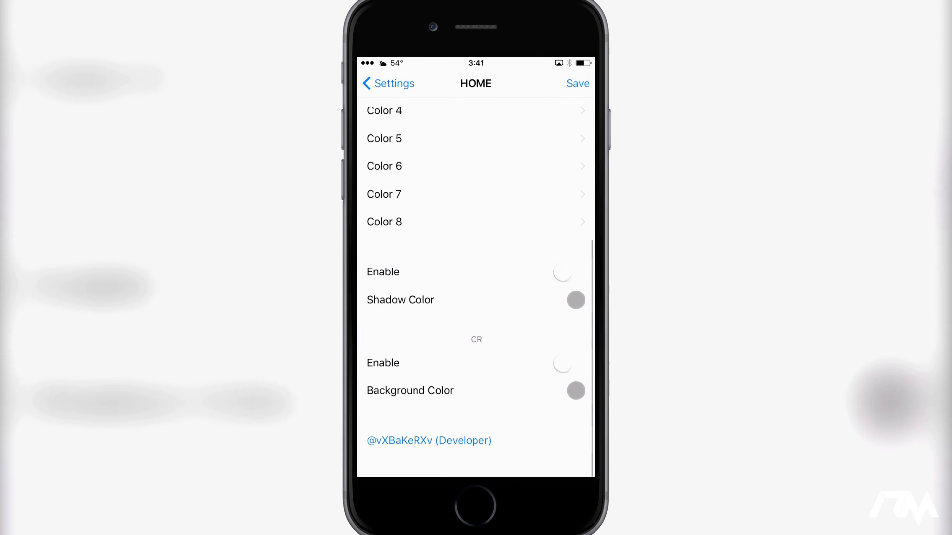
pyautogui.click(575, 300)
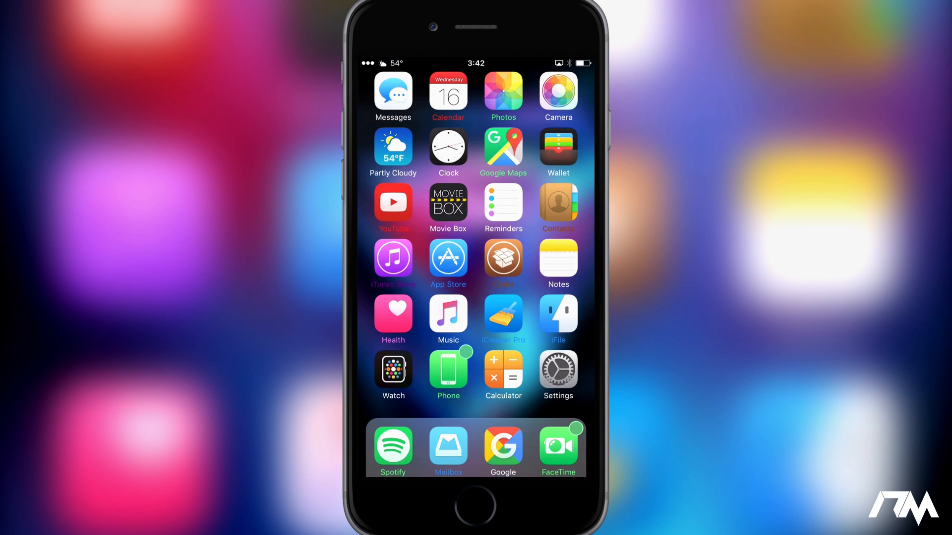
# Step: Swipe through the home screen pages to the second page of apps
pyautogui.hscroll(-3)
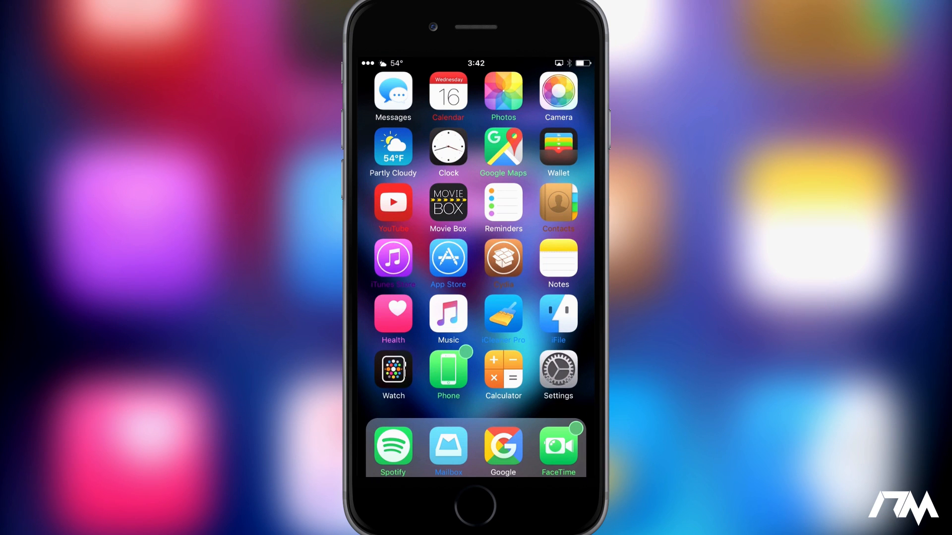
pyautogui.hscroll(-3)
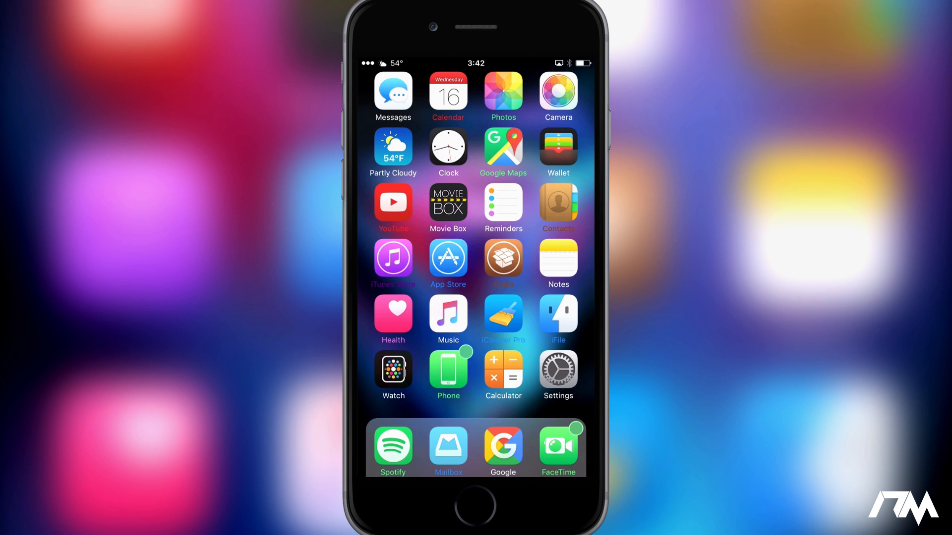
pyautogui.hscroll(-3)
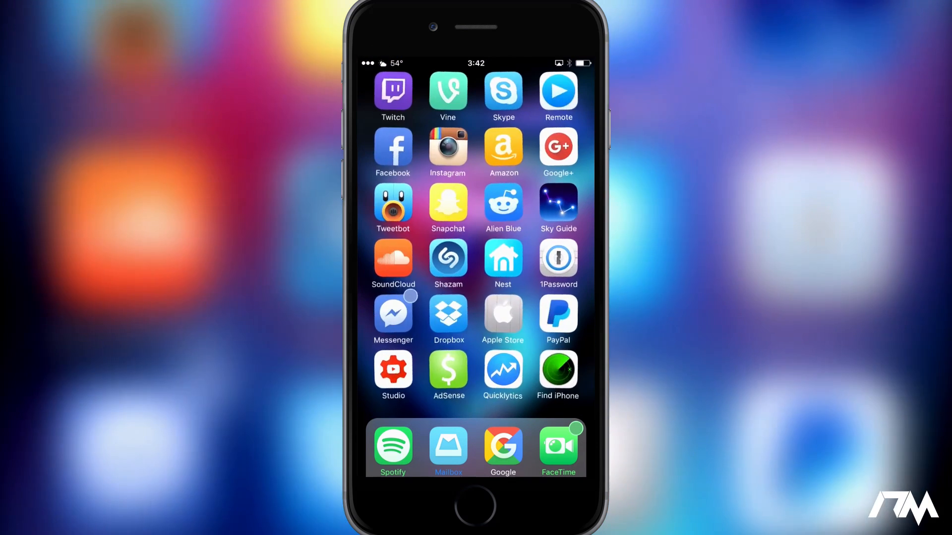